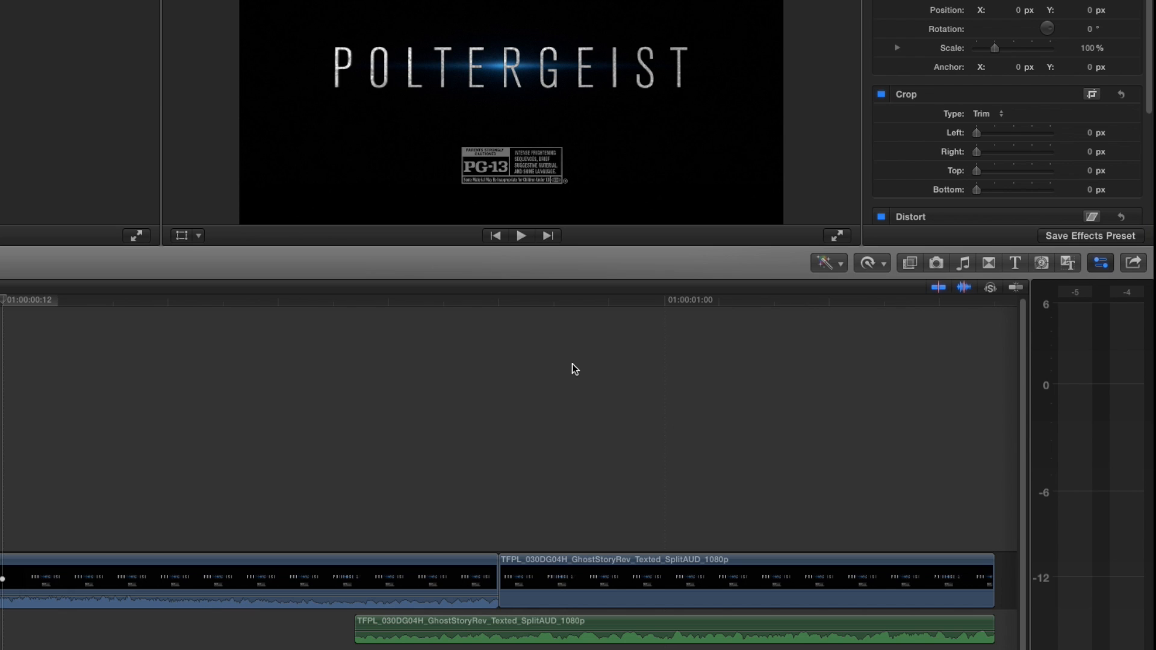
mouse_move(559, 575)
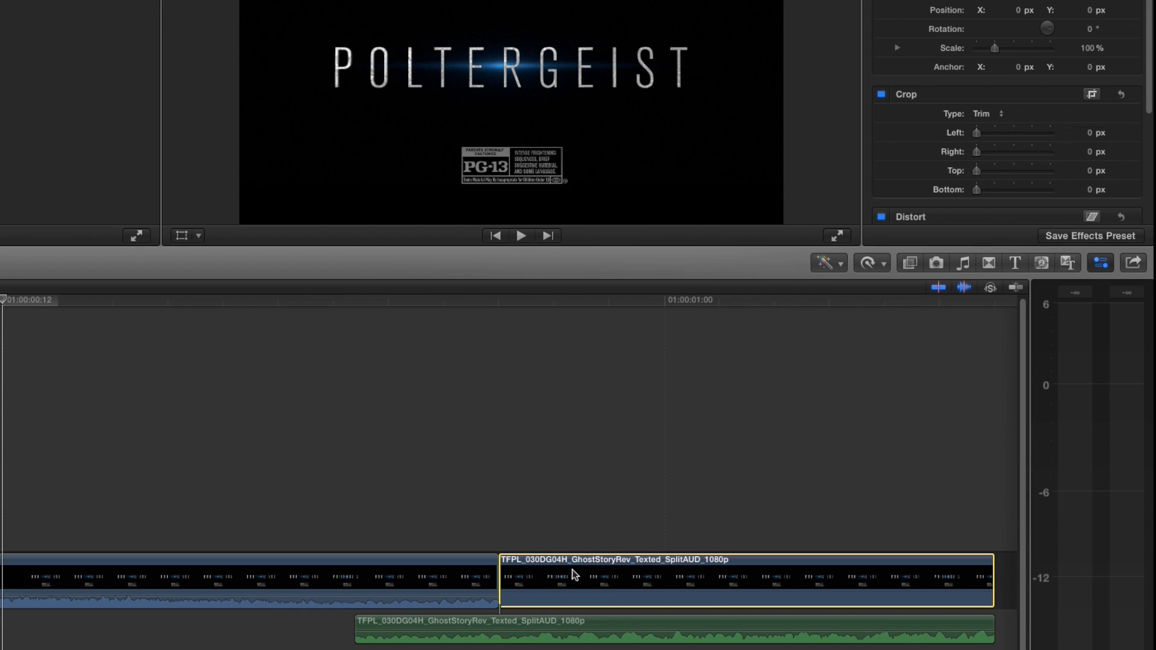
Step: Park the playhead on the first frame of the selected GhostStoryRev trailer clip
click(684, 300)
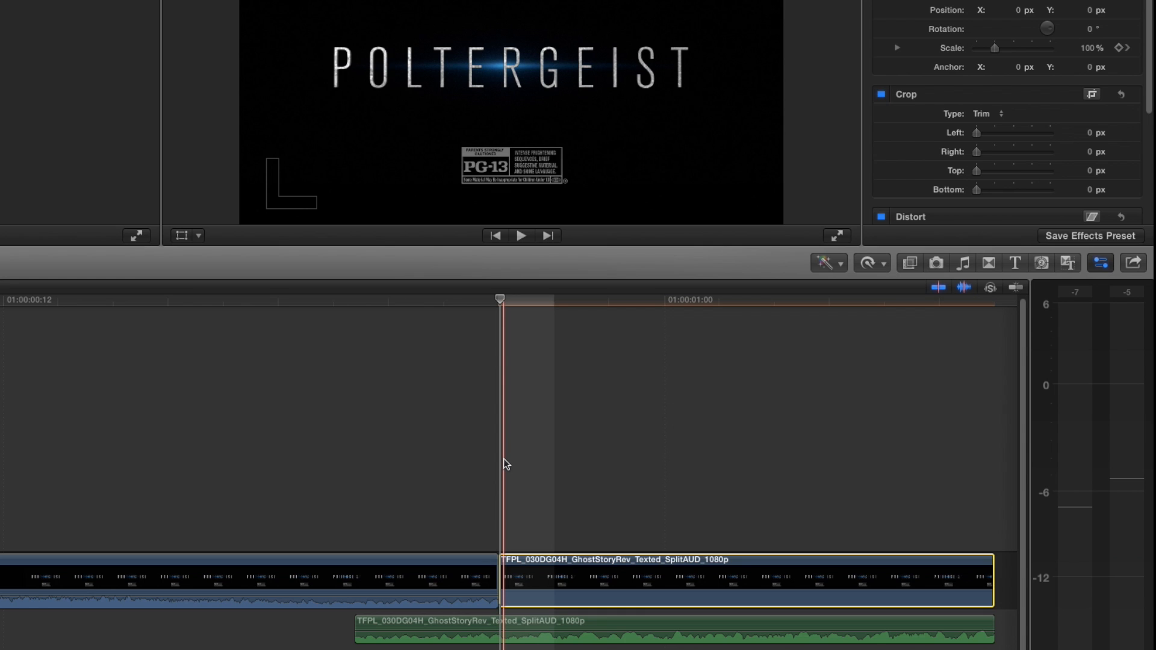
Step: Add a Scale keyframe with the playhead before the GhostStoryRev clip's start
click(614, 600)
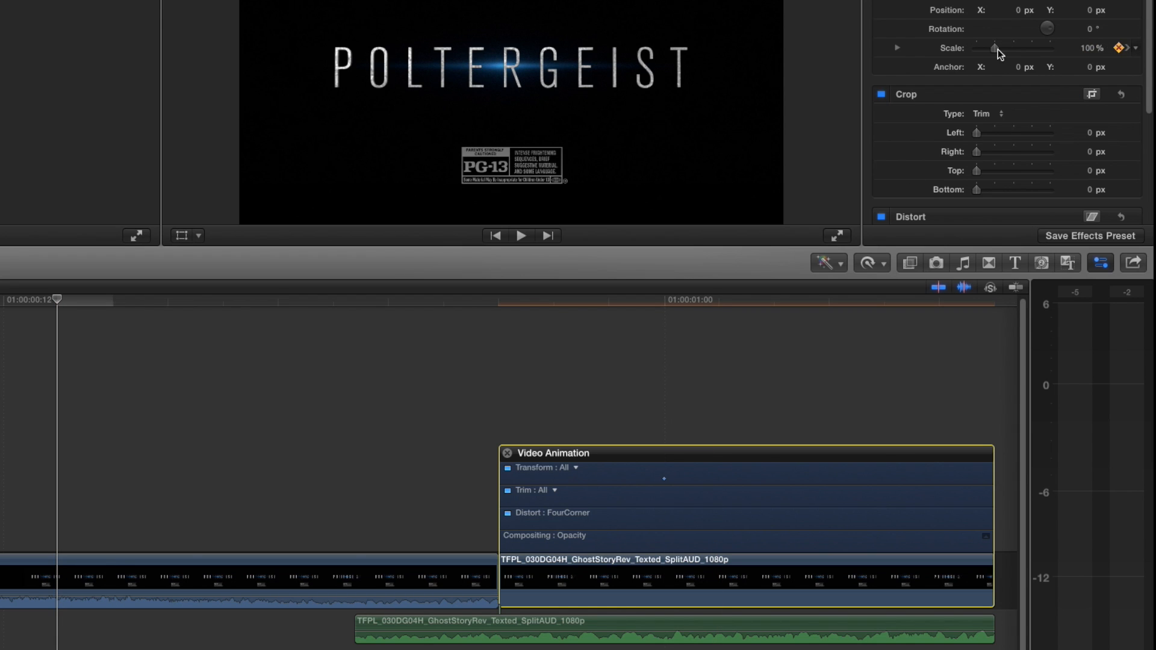
Step: Drag the playhead into the GhostStoryRev clip to reach its audio settings
drag(997, 47, 978, 52)
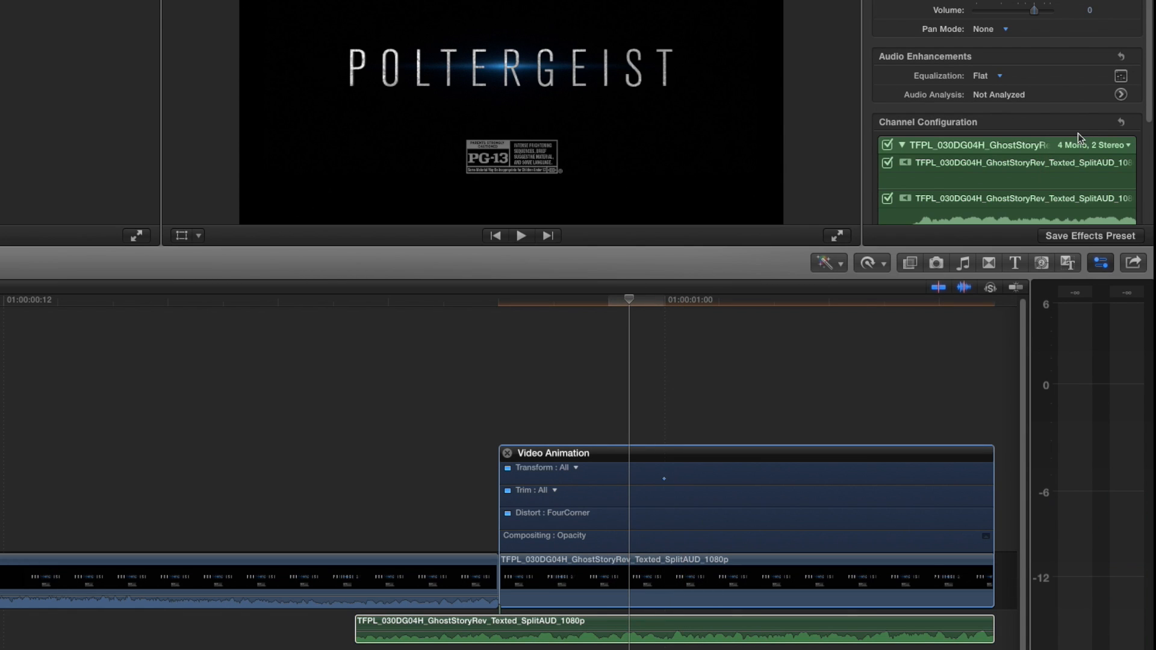
mouse_move(1117, 12)
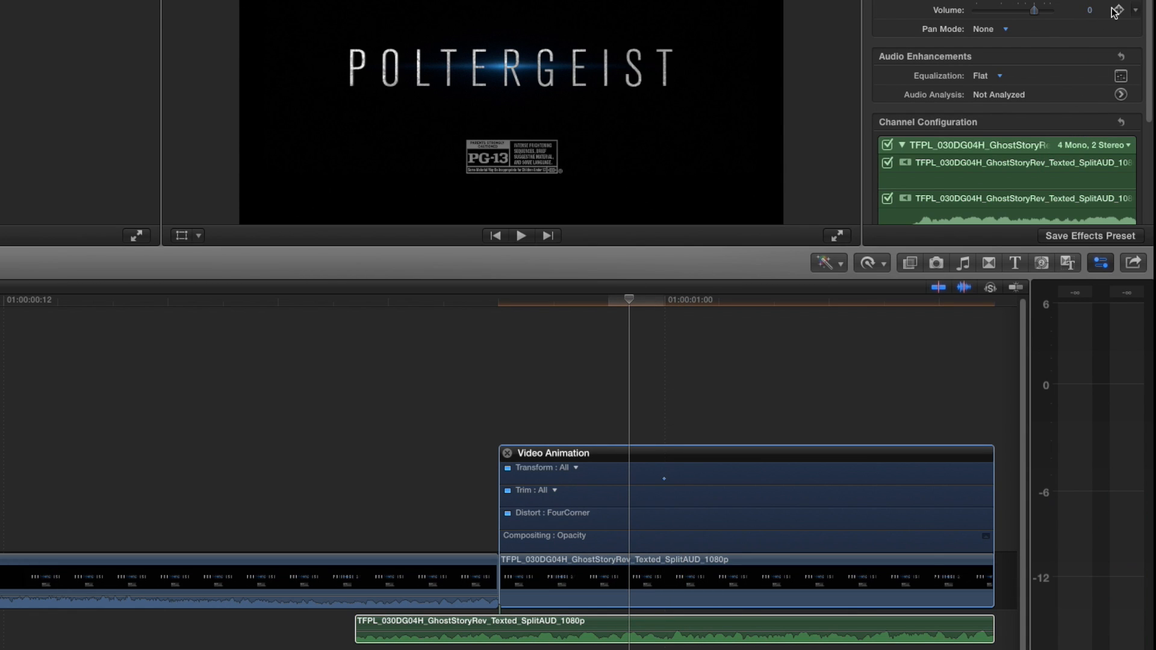